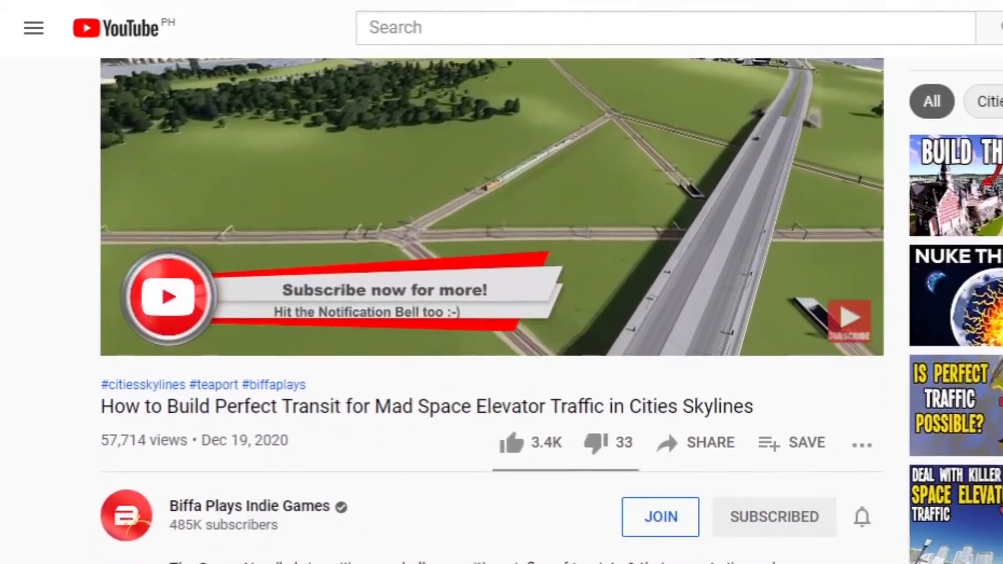
- Scroll down the Cities: Skylines watch page to view its game and Gaming cards
scroll(down, 3)
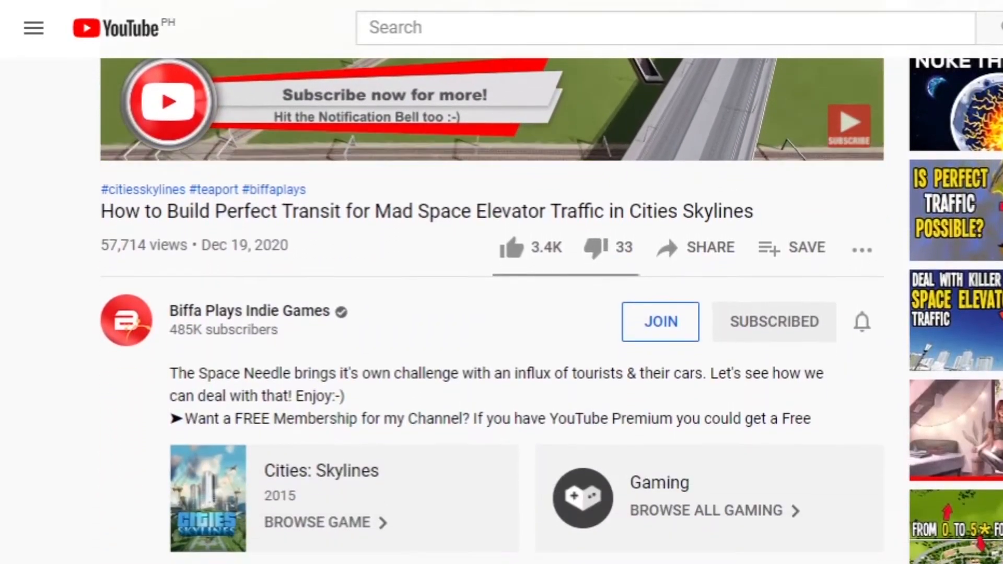
scroll(down, 3)
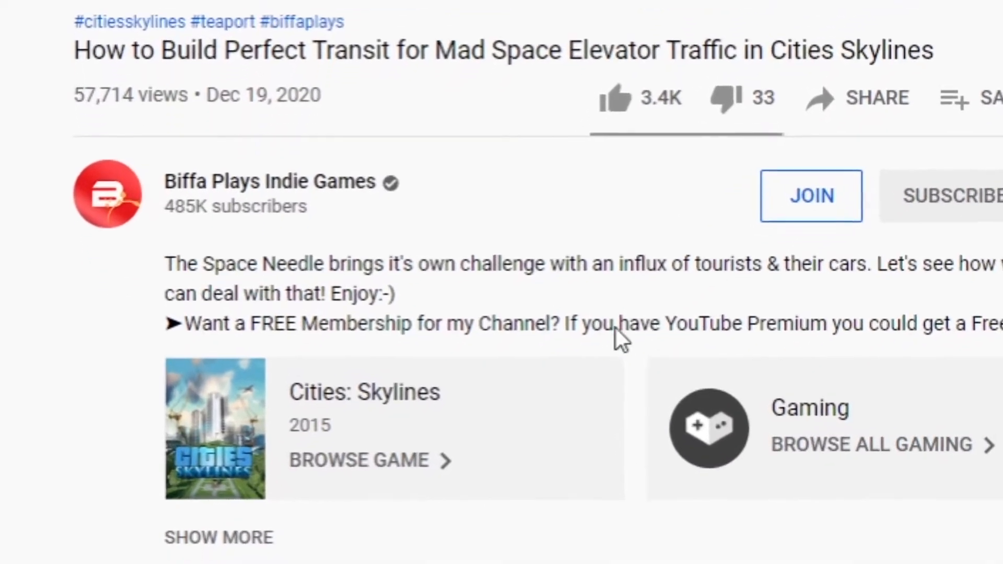
scroll(down, 3)
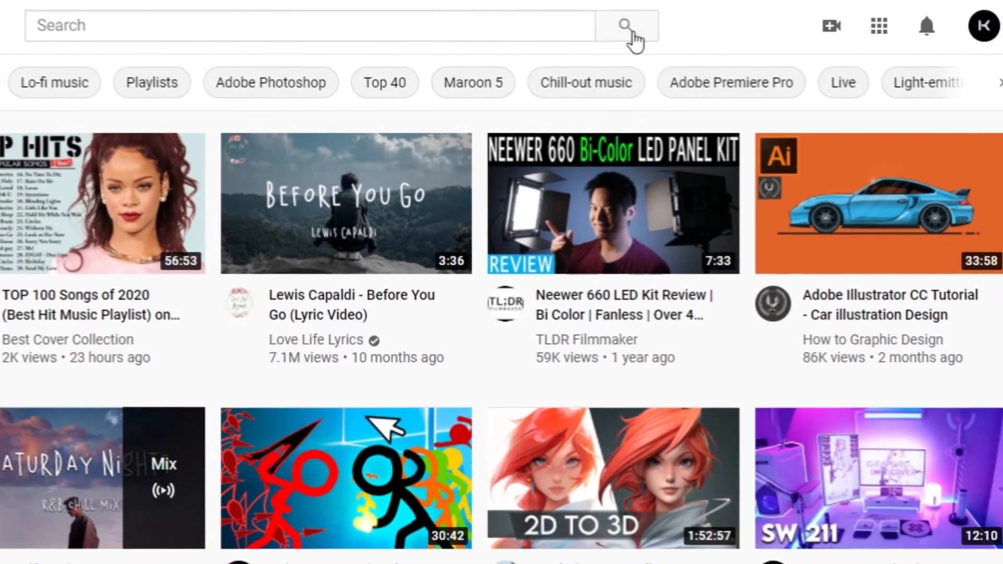
- Open the account menu from the profile avatar at the top right
click(983, 26)
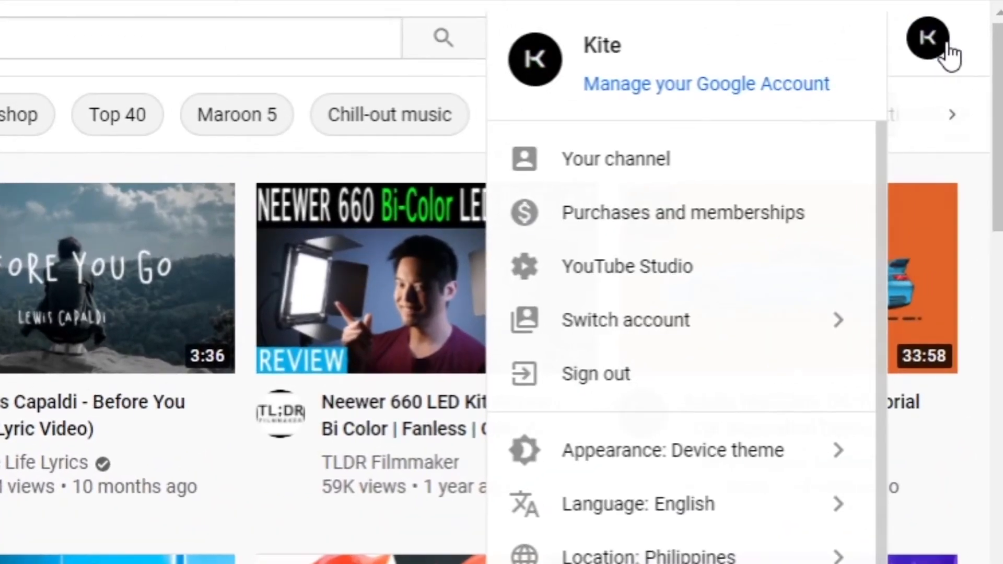
mouse_move(909, 69)
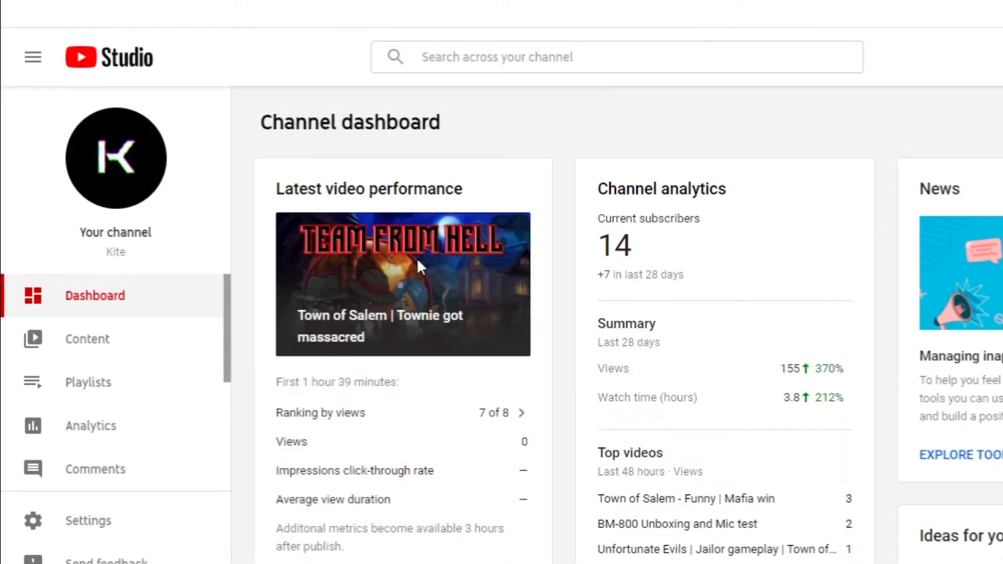
- Open Content and edit details of 'Almost Perfect Evil Game | TOWN OF SALEM'
click(88, 339)
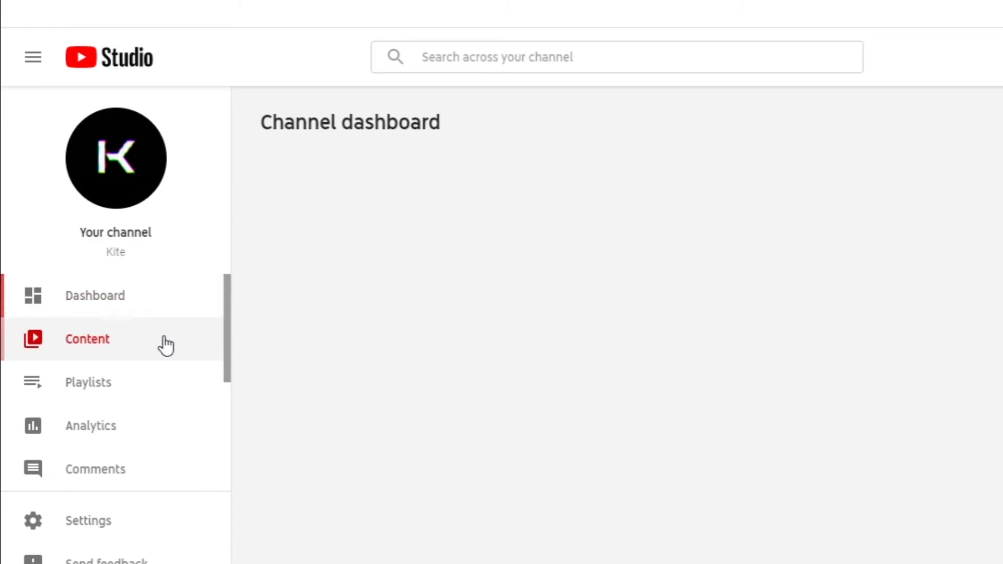
click(87, 338)
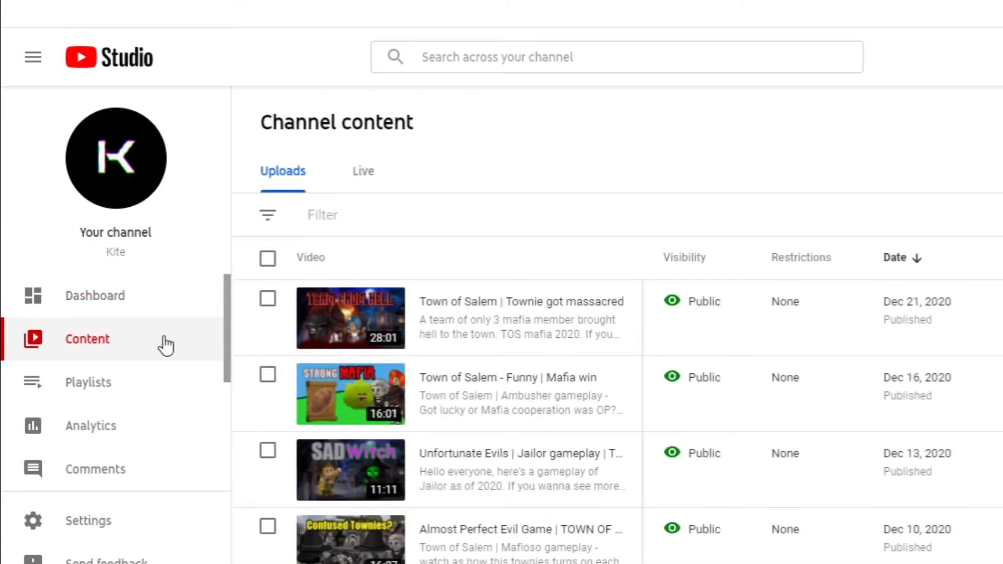
scroll(down, 3)
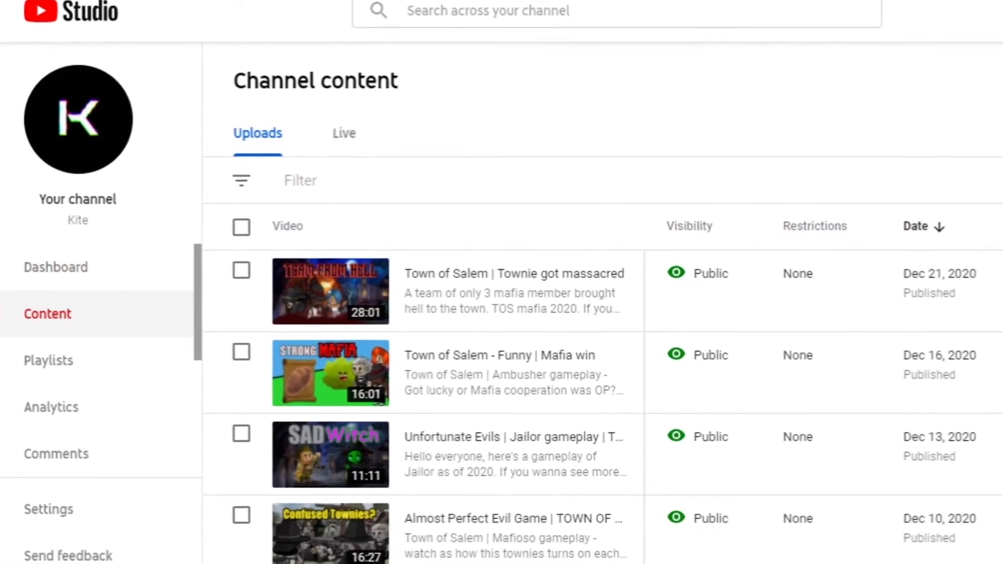
scroll(down, 3)
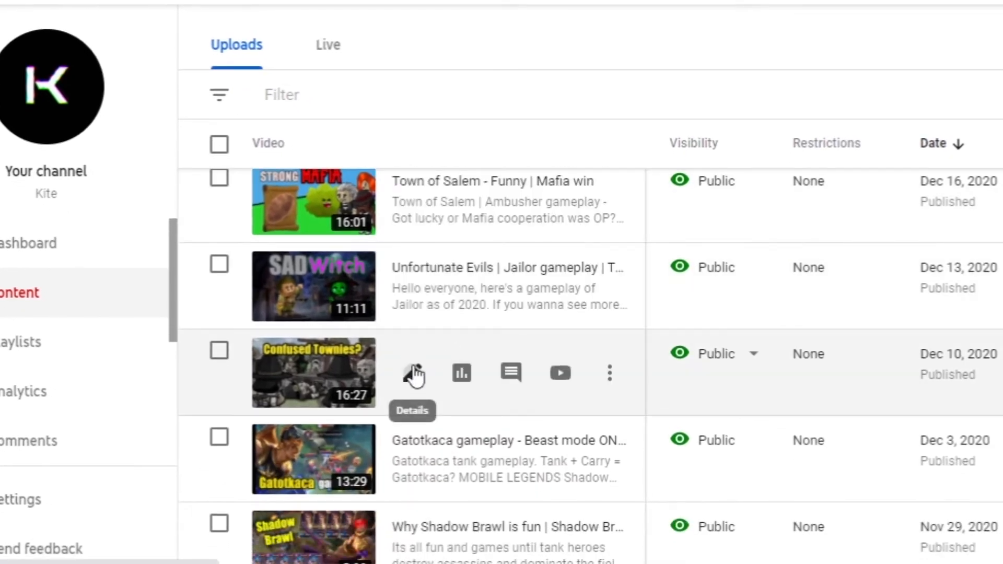
click(412, 372)
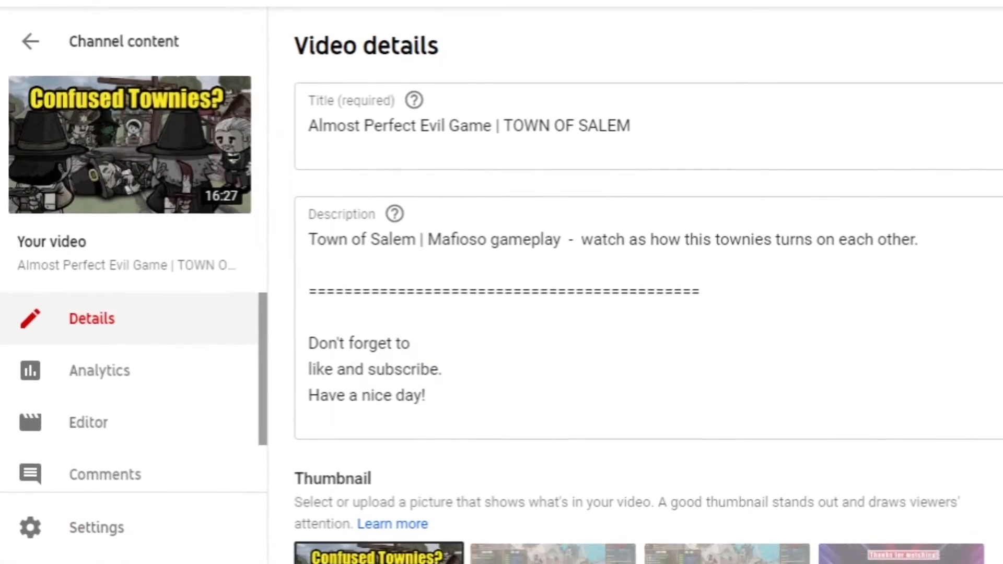
- Scroll past Audience, Tags and License to the Gaming category section
scroll(down, 3)
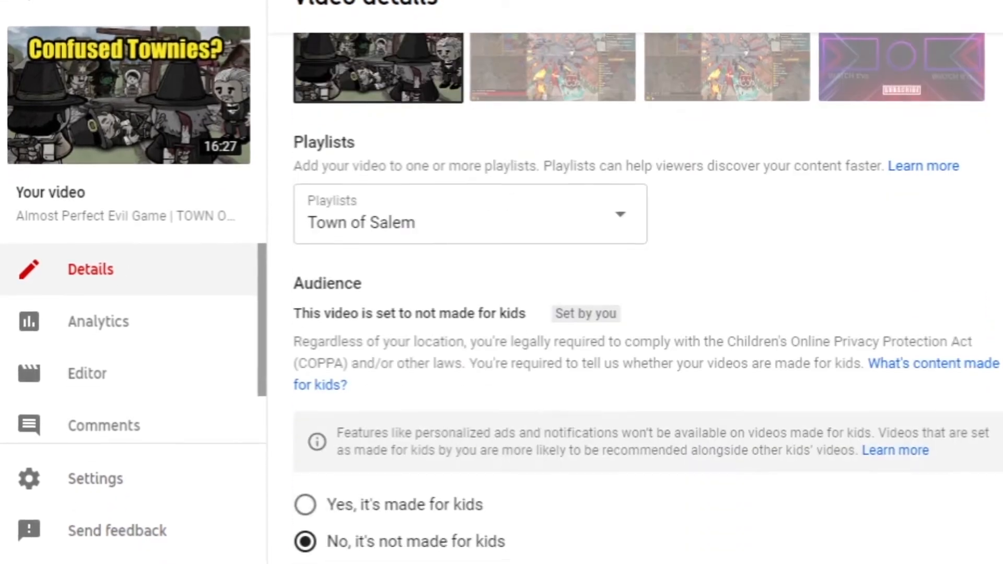
scroll(down, 3)
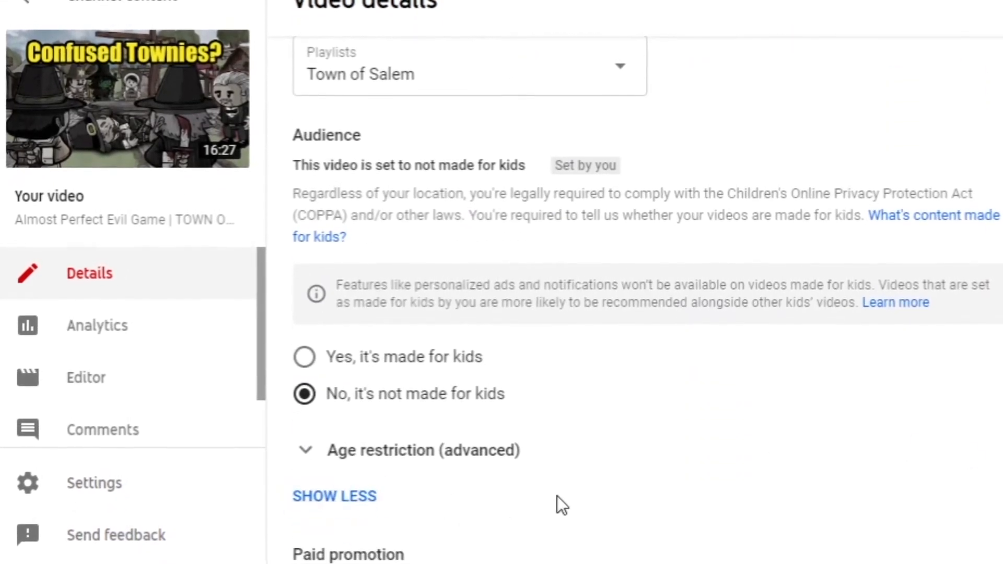
scroll(down, 3)
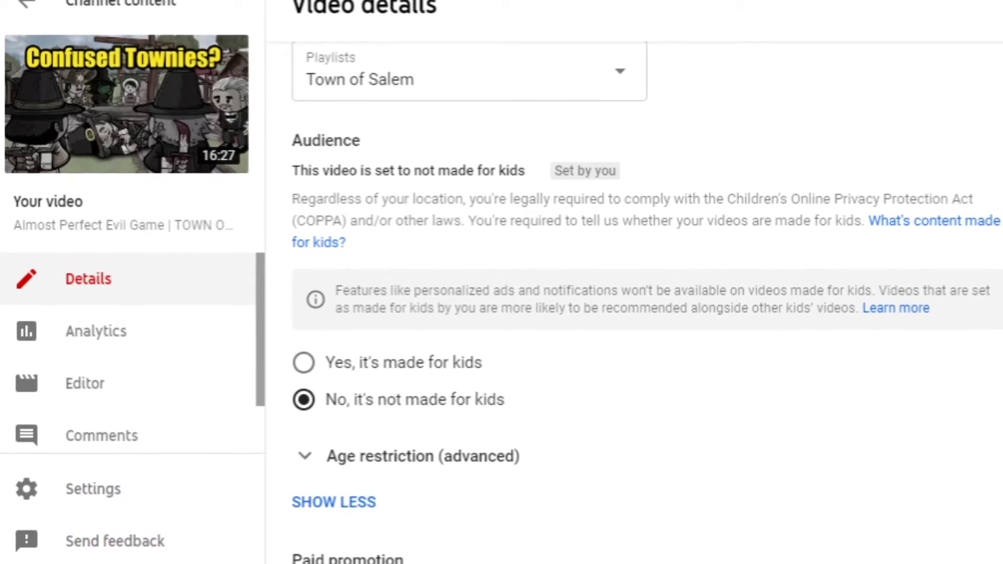
scroll(down, 3)
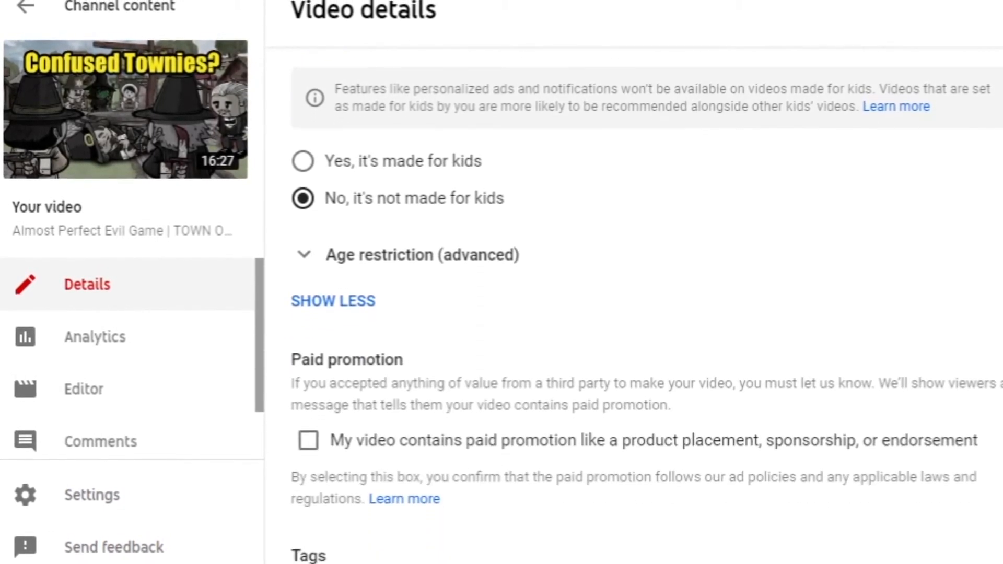
scroll(down, 3)
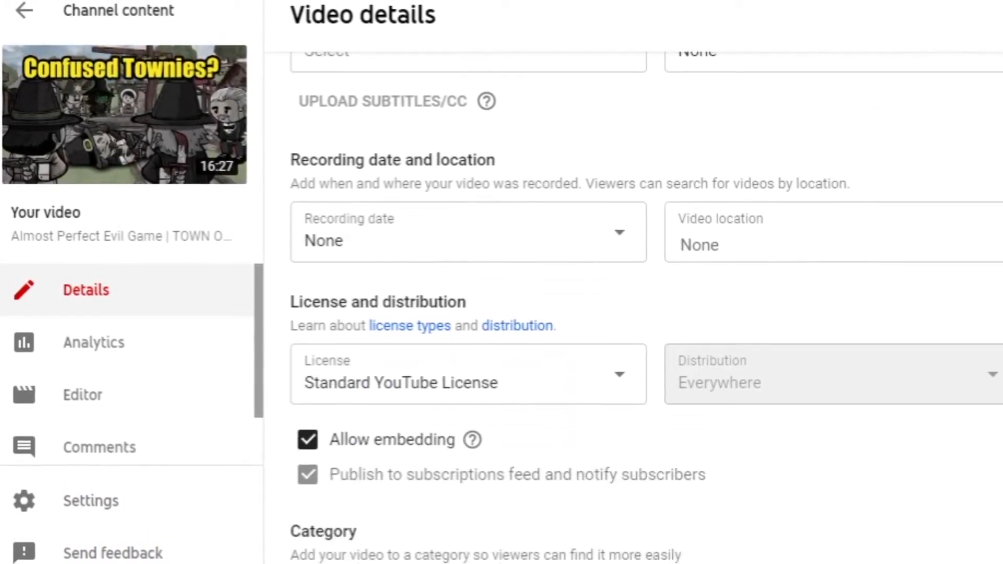
scroll(down, 3)
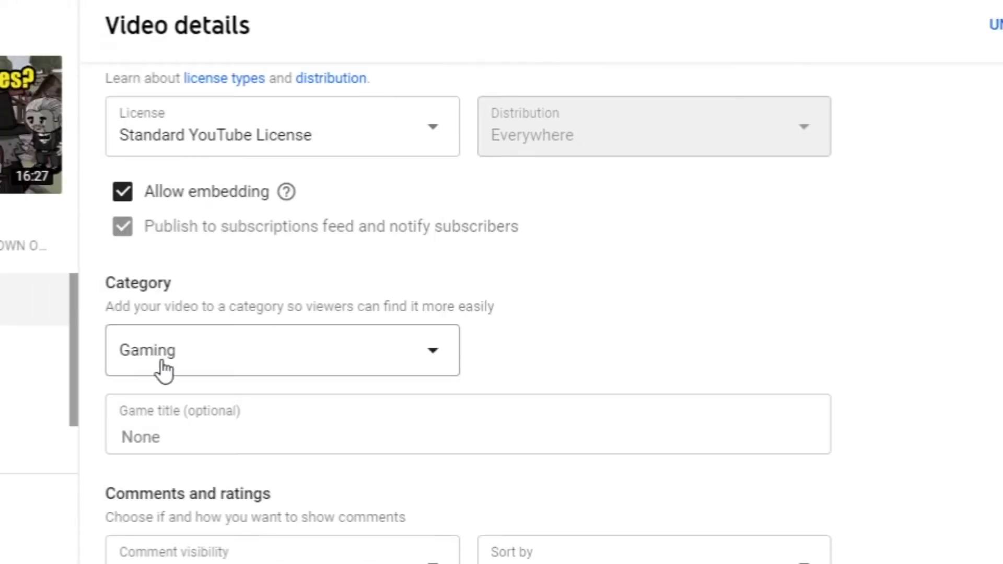
- Set the video's game title to 'Town of Salem' from the suggestions
click(467, 437)
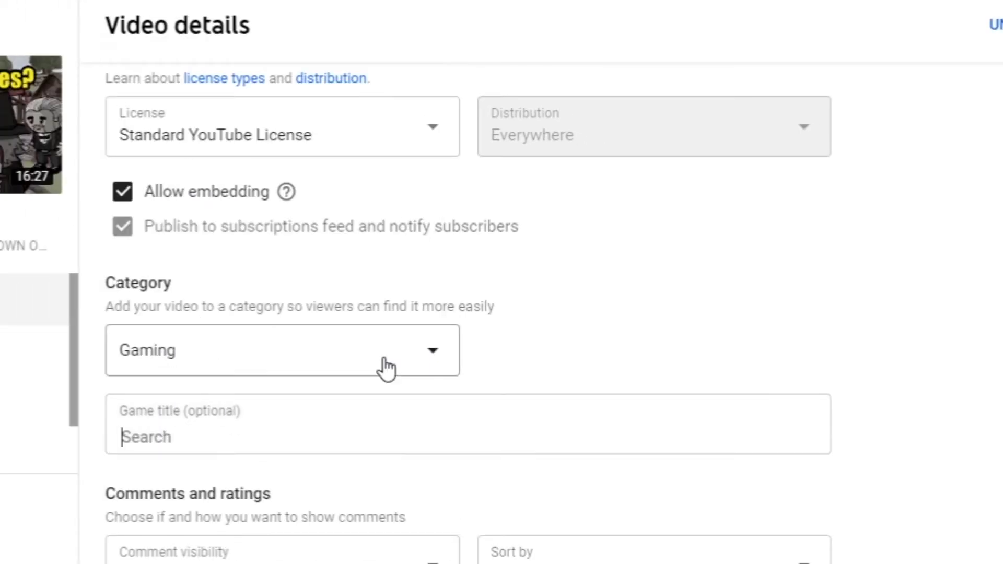
text(town of)
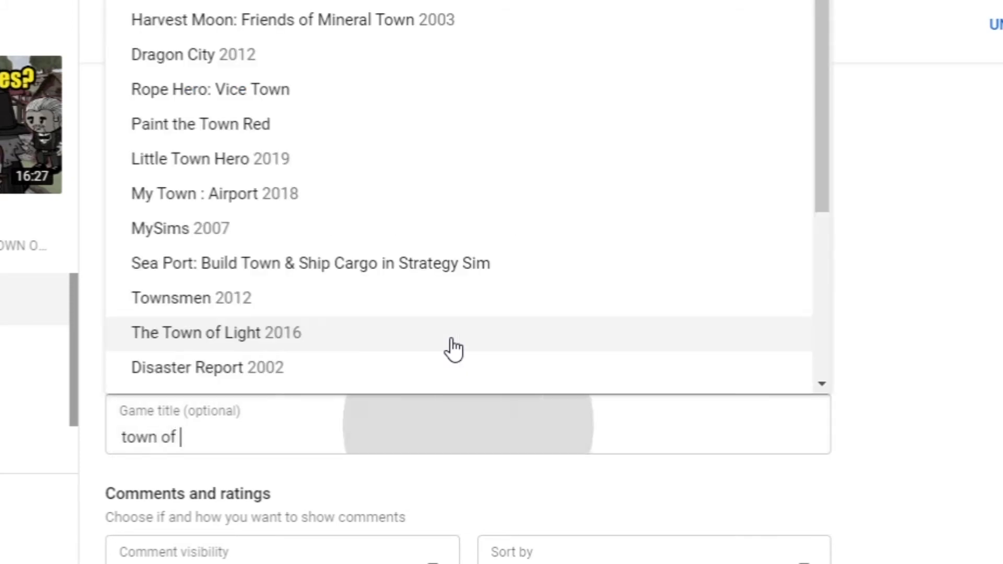
text(salem)
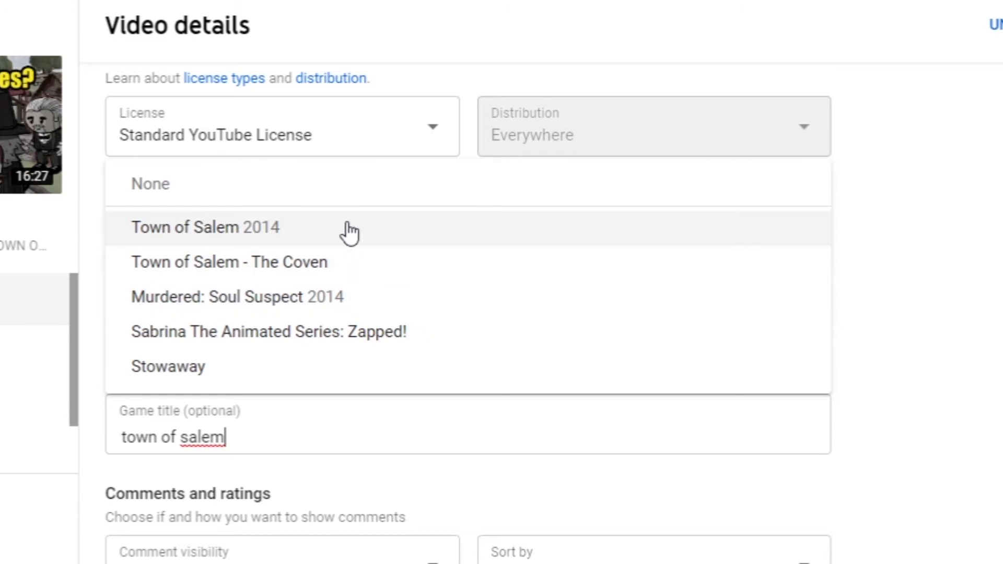
click(205, 228)
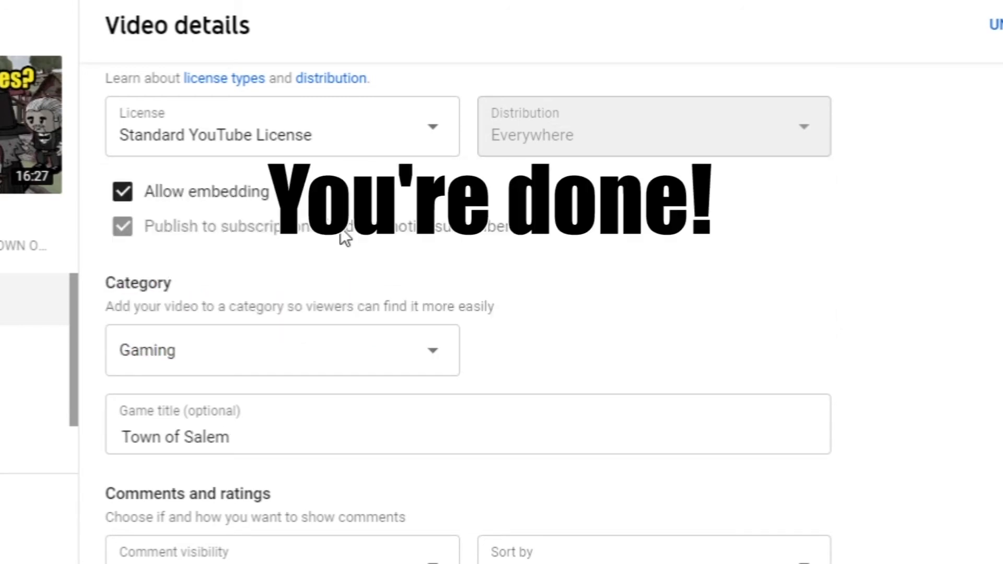
scroll(down, 3)
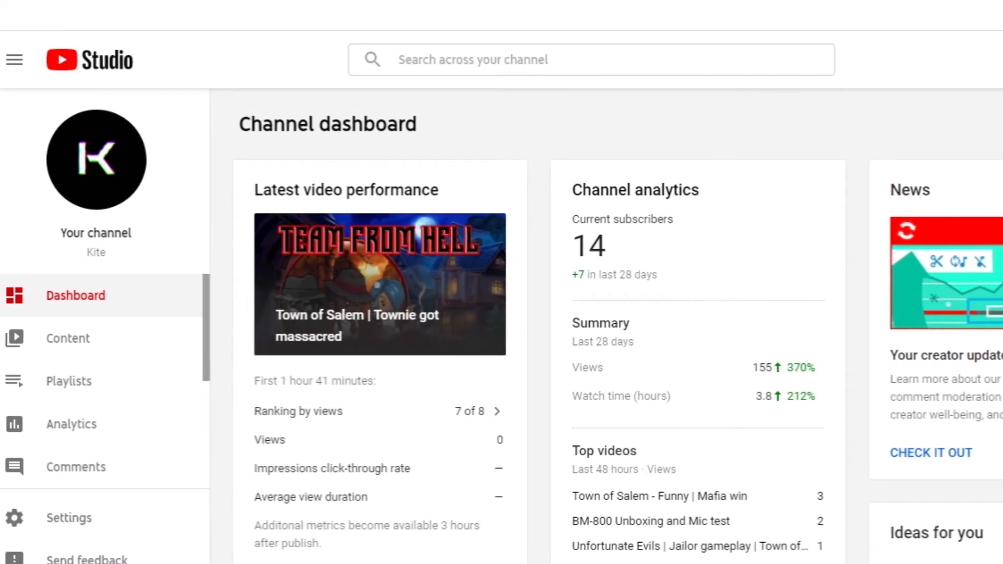
- Choose Upload videos from the CREATE menu
click(885, 60)
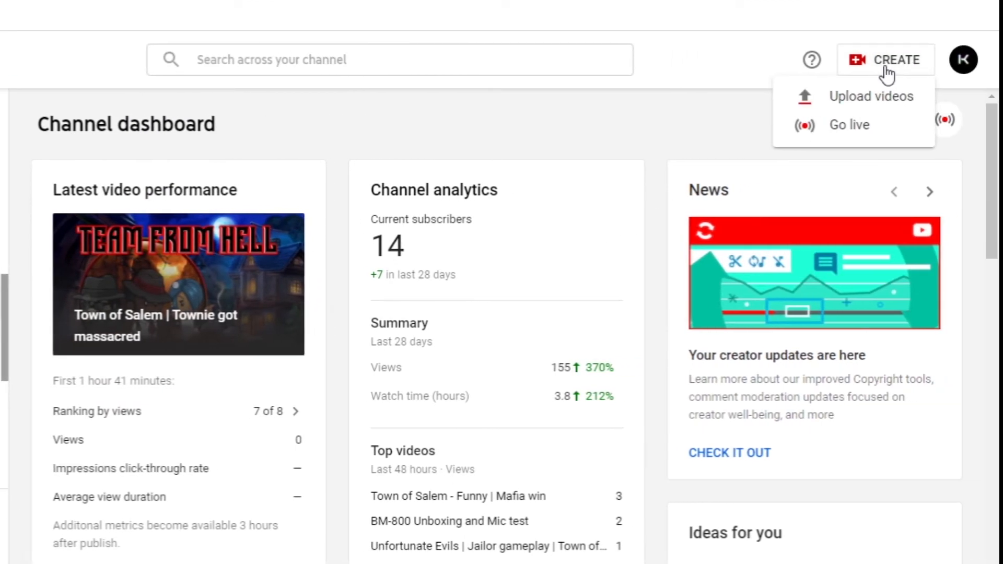
mouse_move(864, 96)
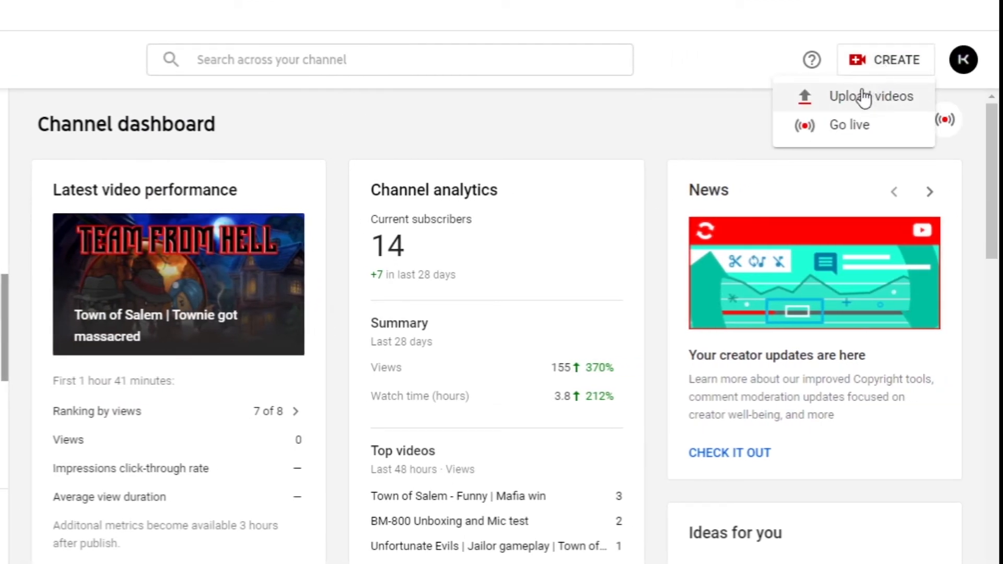
click(871, 97)
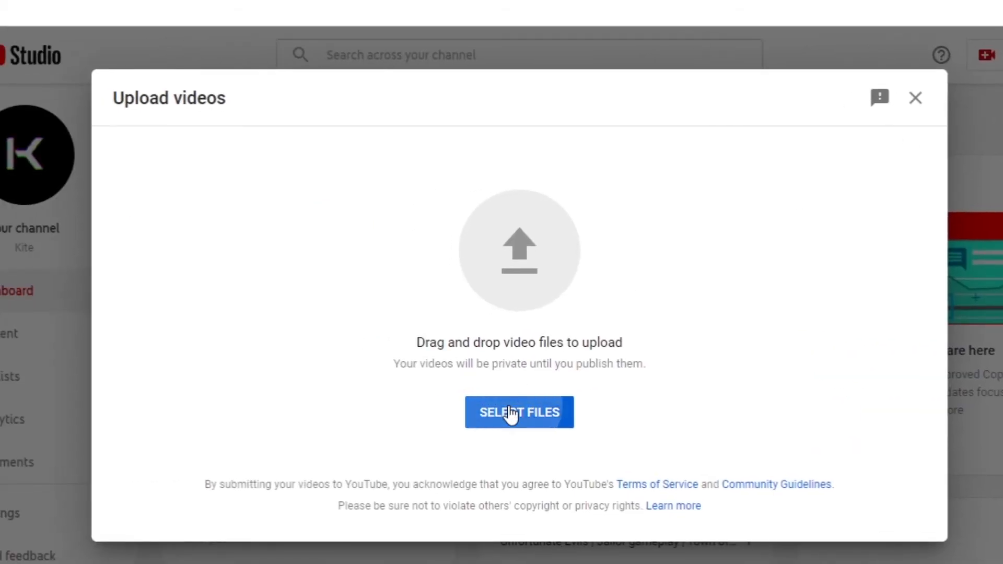
- Upload SadWitch.mp4 and expand More Options down to the Category settings
click(519, 412)
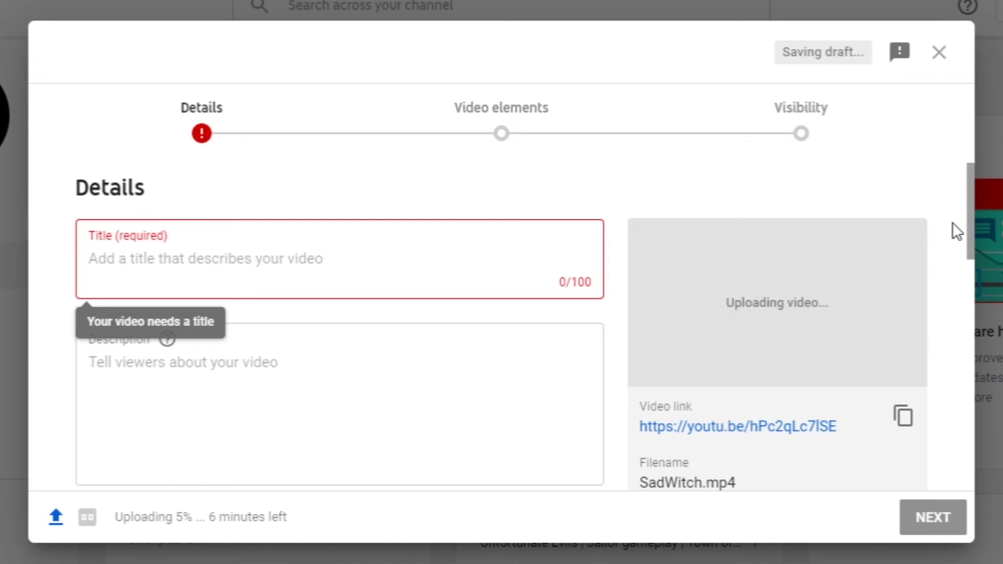
click(204, 258)
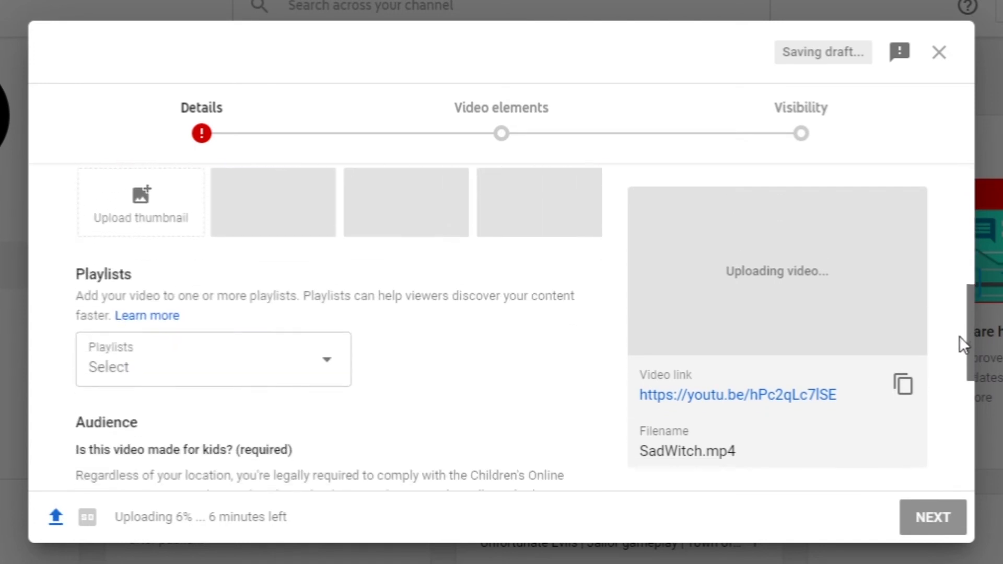
scroll(down, 3)
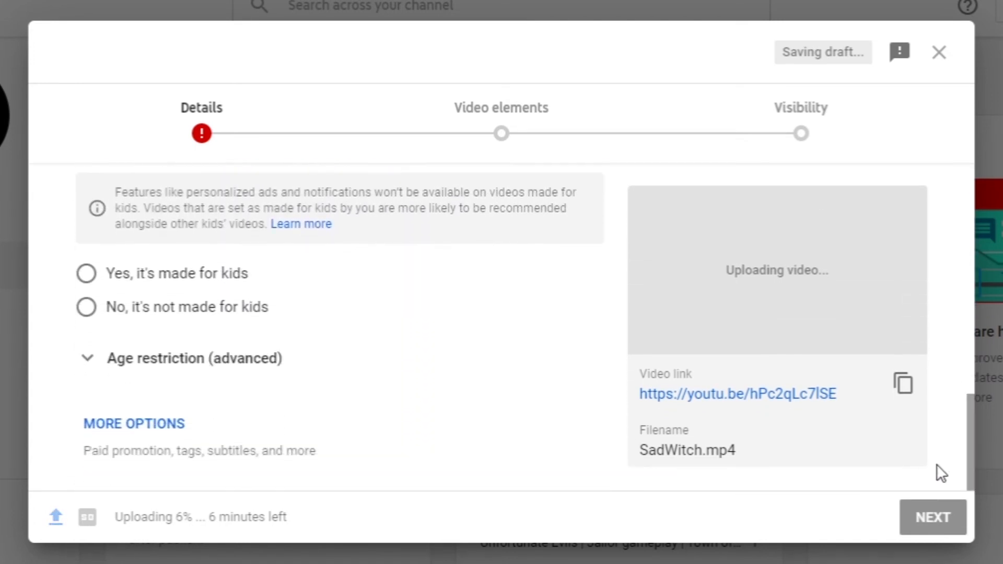
click(133, 424)
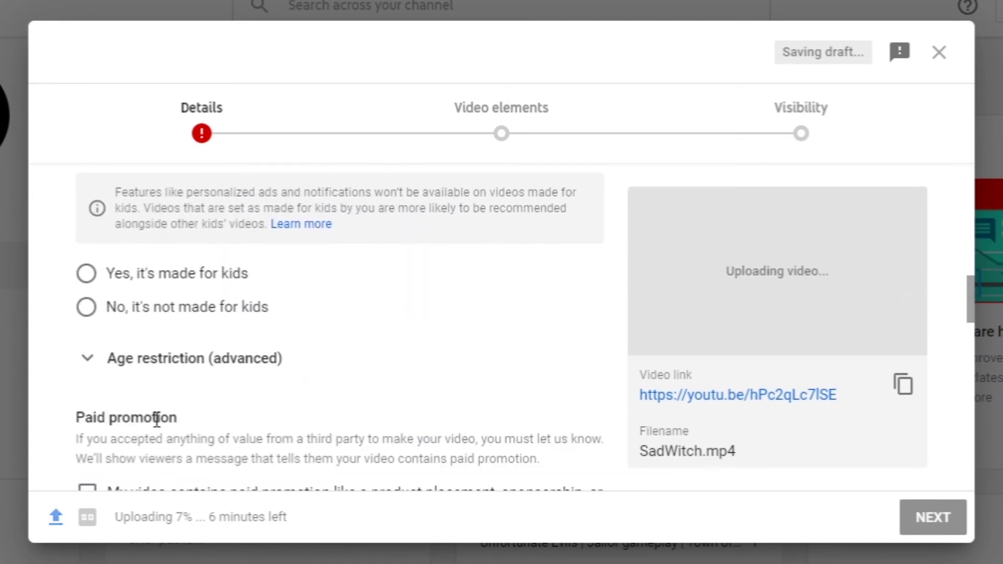
scroll(down, 3)
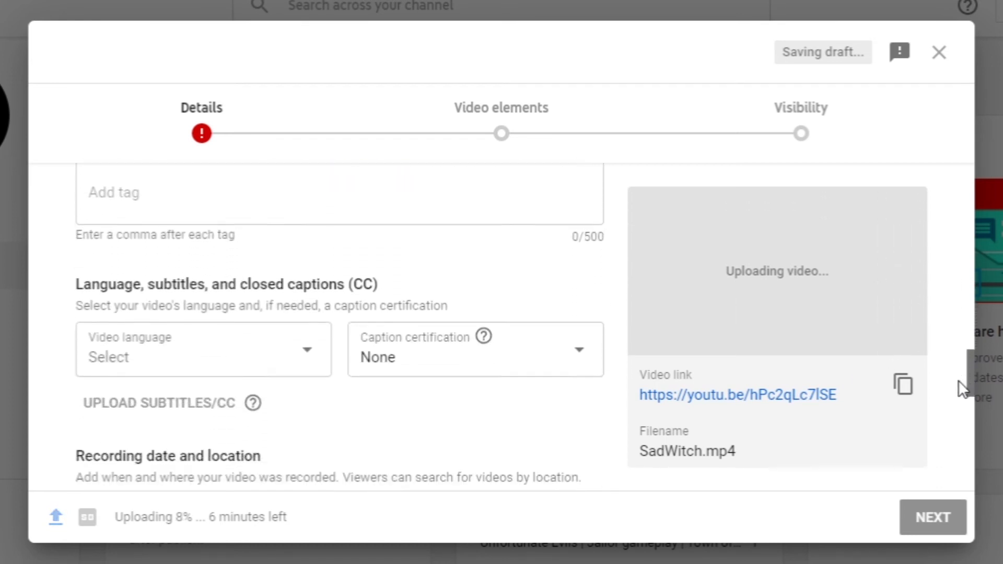
scroll(down, 3)
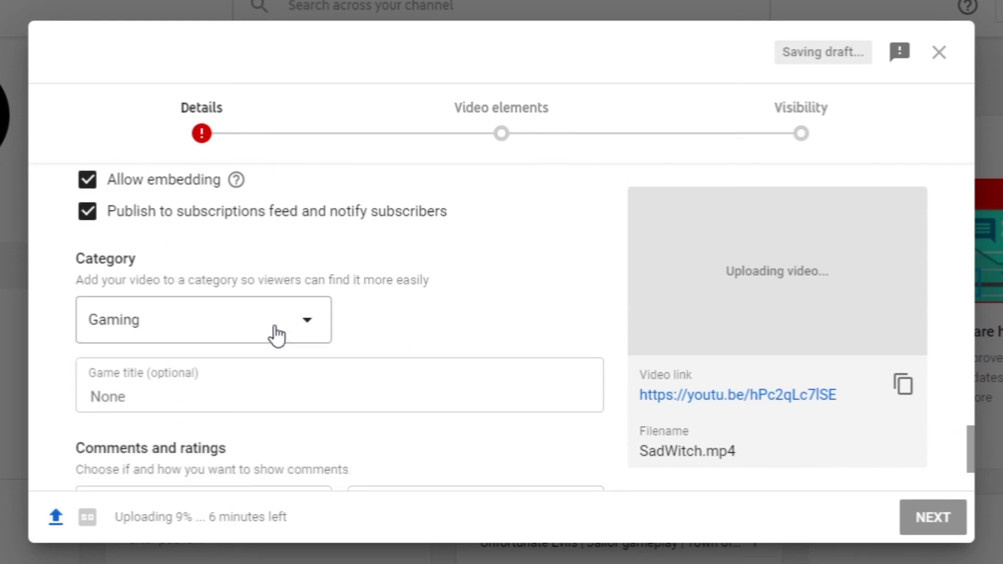
- Keep Gaming as the category and enter 'town of salem' as the game title
click(203, 319)
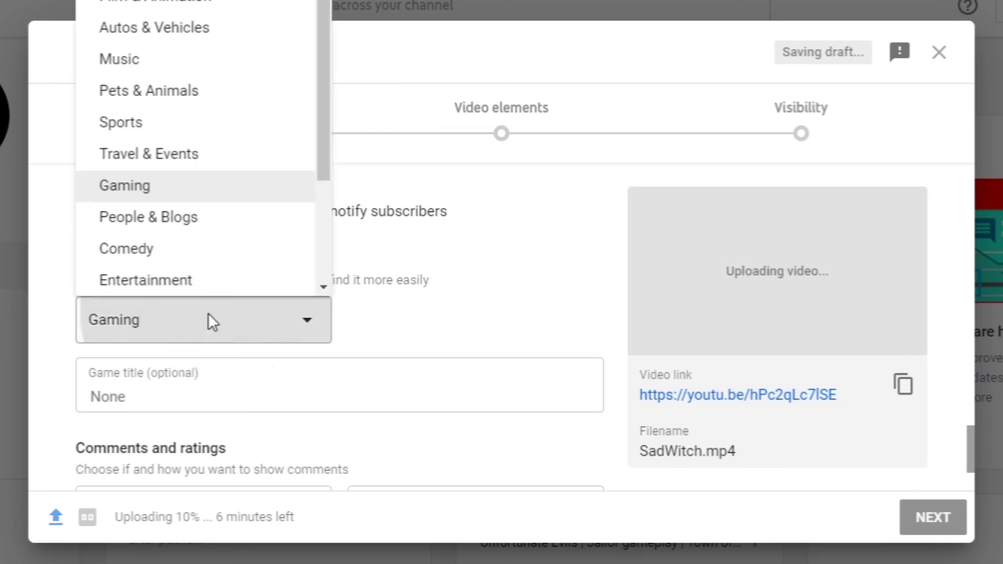
click(148, 216)
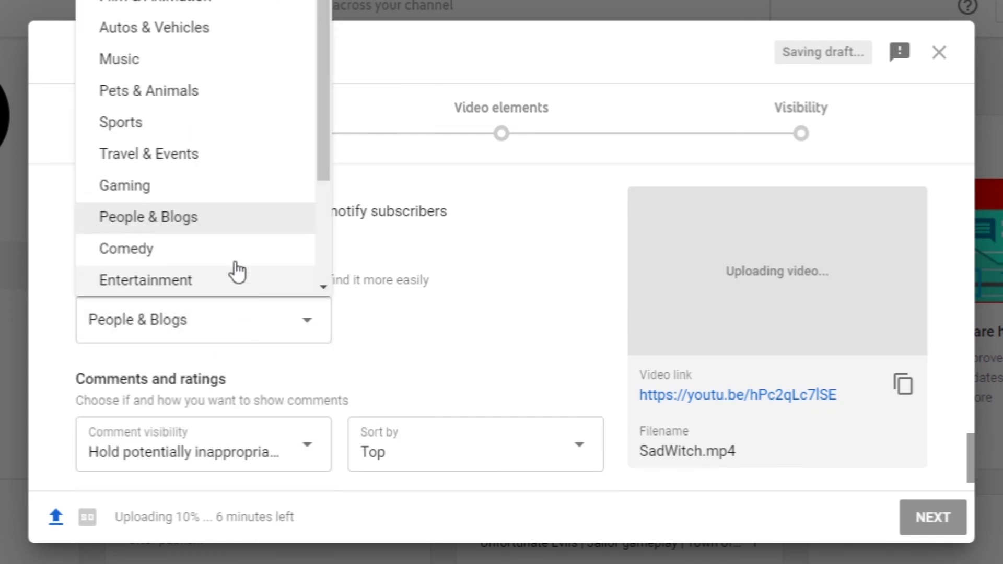
click(124, 185)
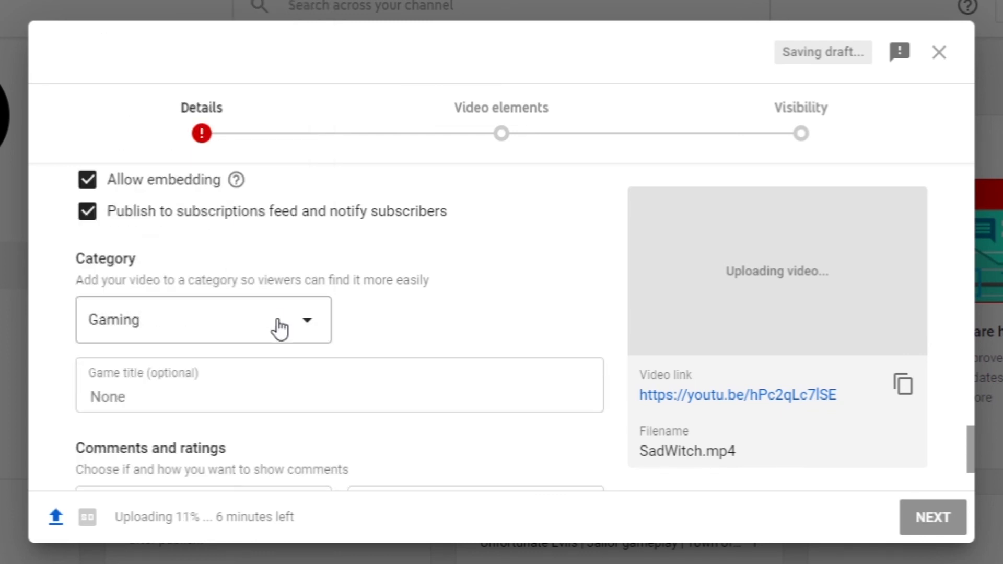
text(town of)
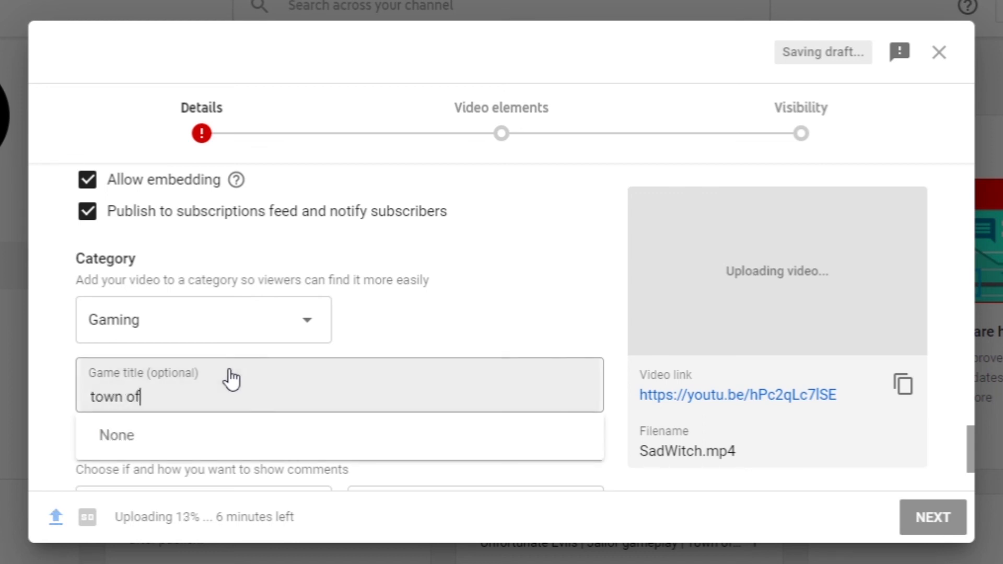
text(salem)
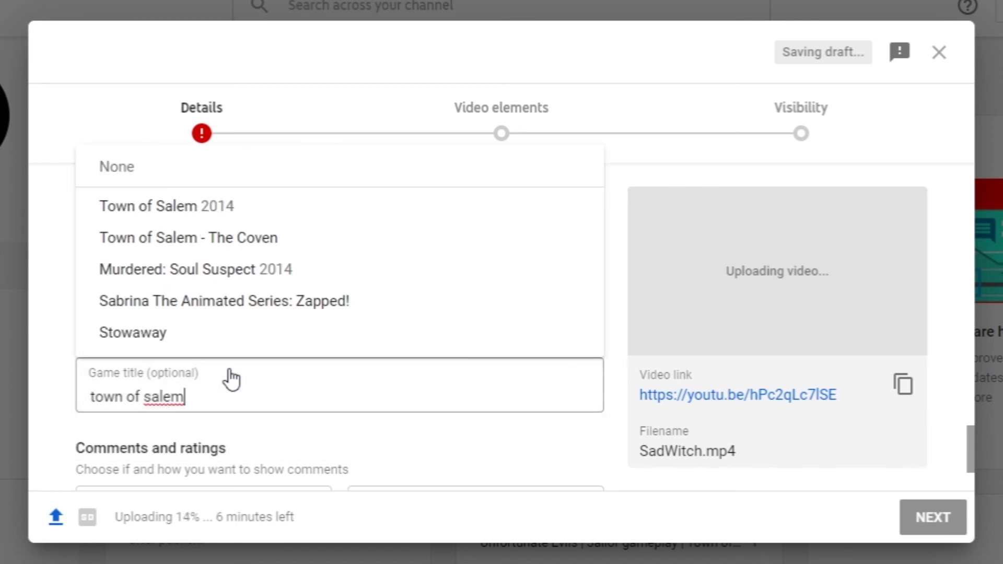